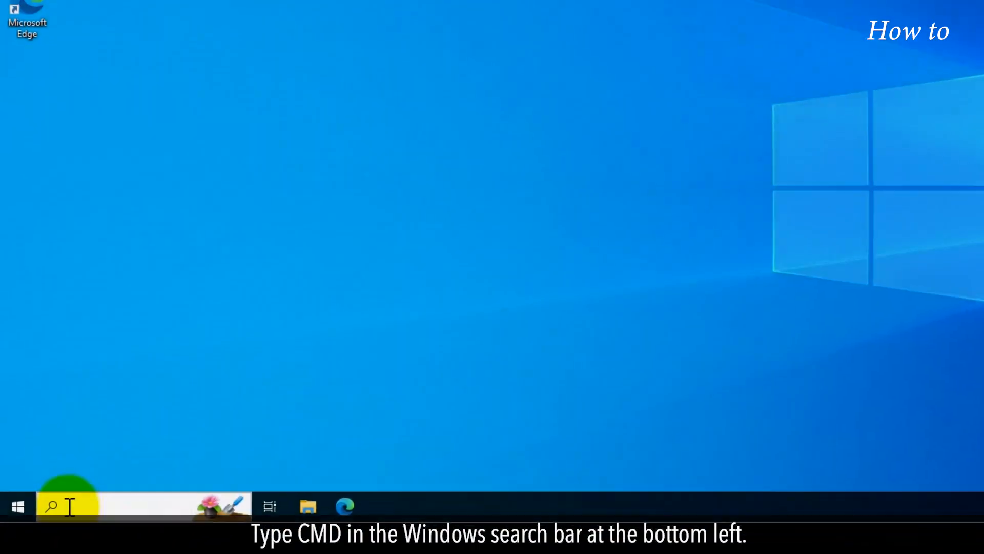
Search for 'cmd' and launch Command Prompt from the Best match results
text(cmd)
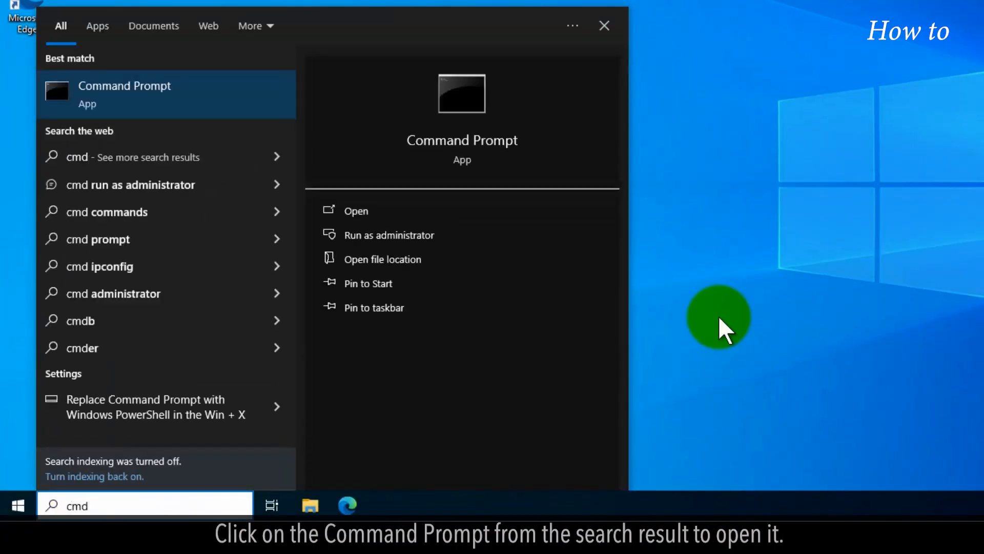
click(124, 94)
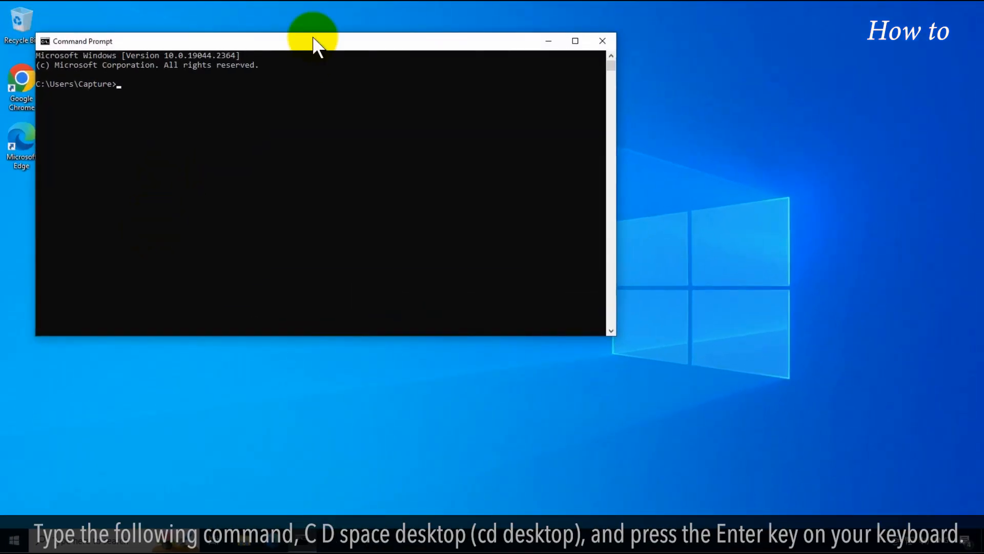
Run 'cd desktop' to switch the prompt into the Desktop folder
text(cd desktop)
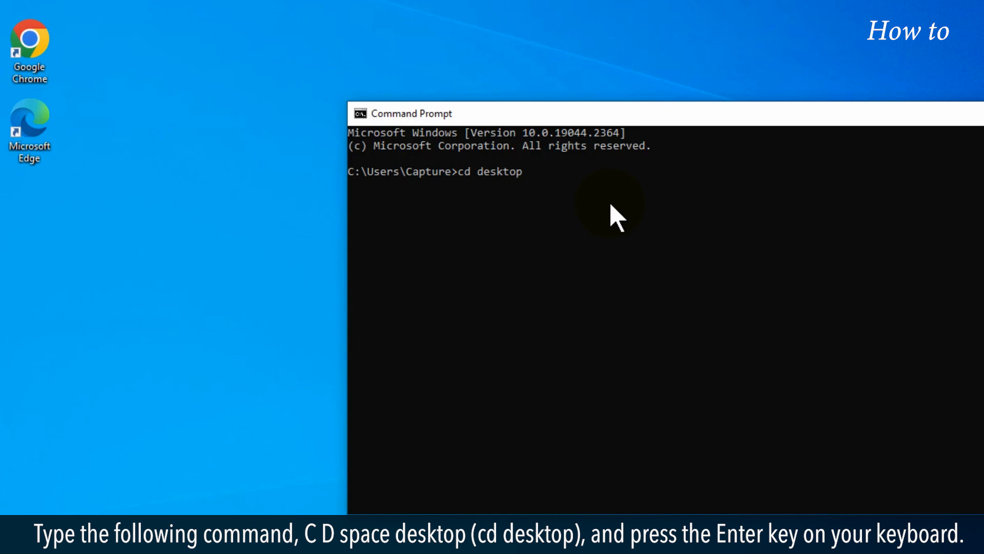
key(Enter)
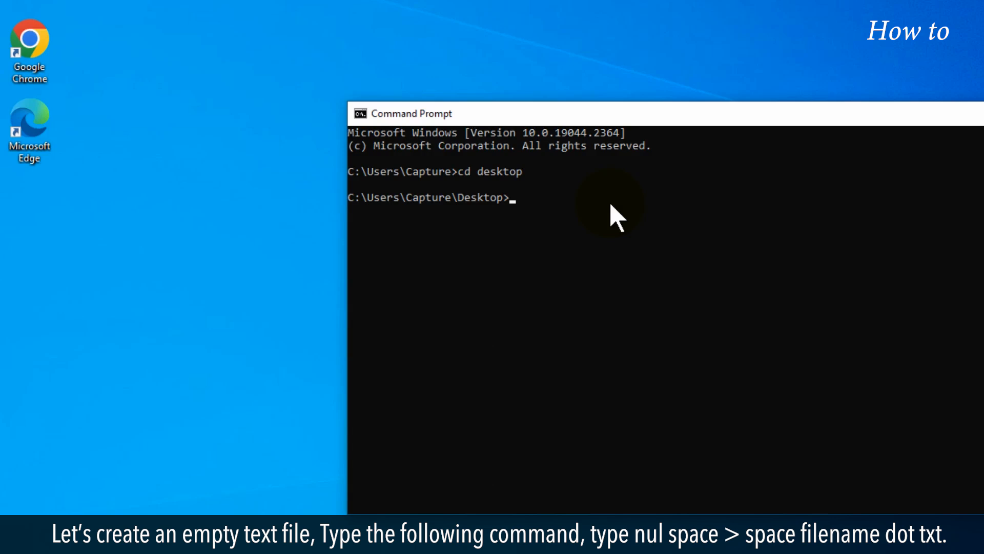
Create an empty Test.txt with 'nul > Test.txt', then close the Command Prompt window
text(nul)
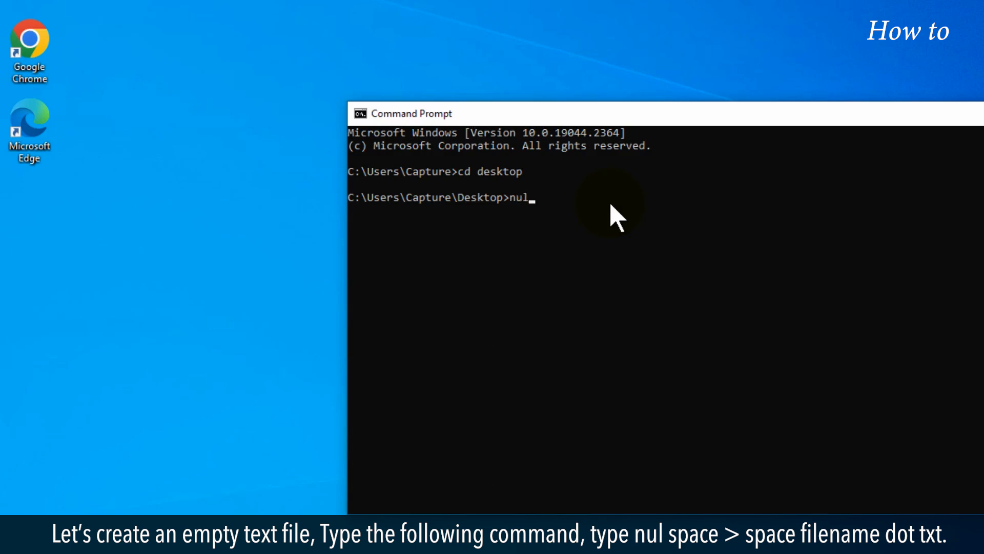
text(>)
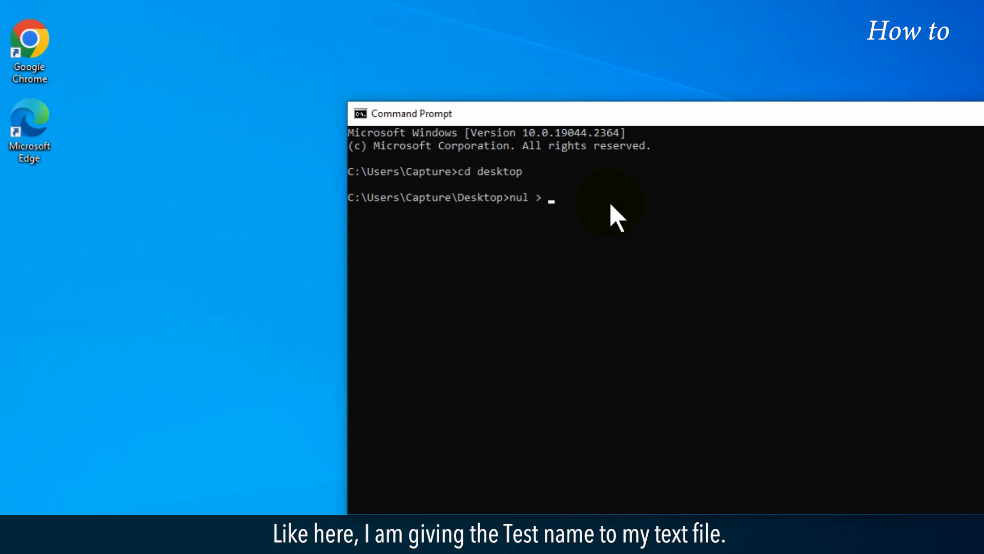
text(Tex)
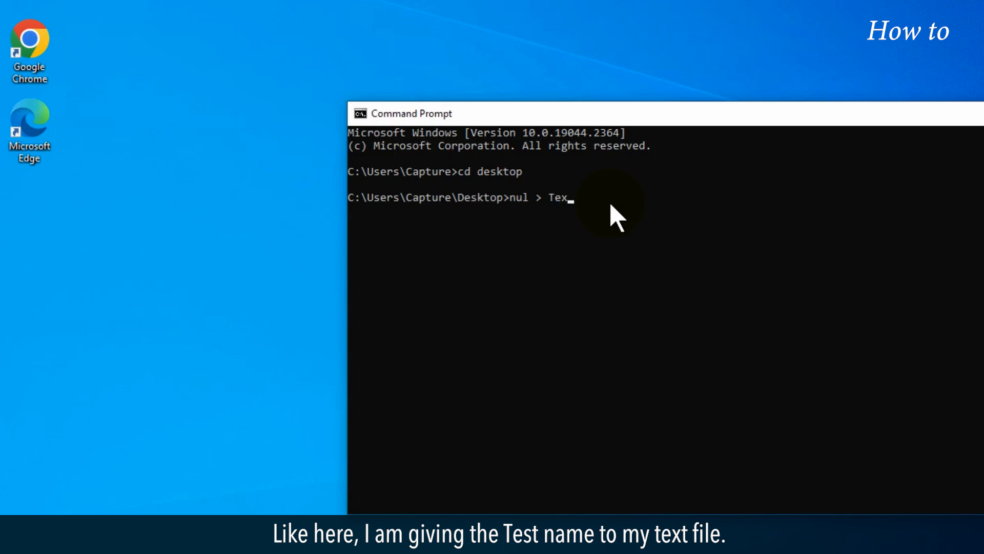
text(t.)
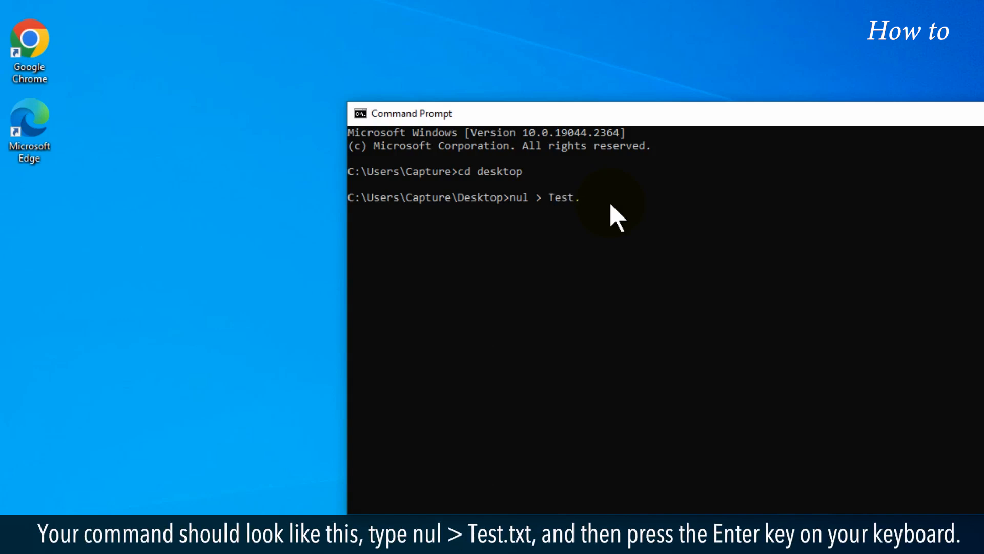
text(txt)
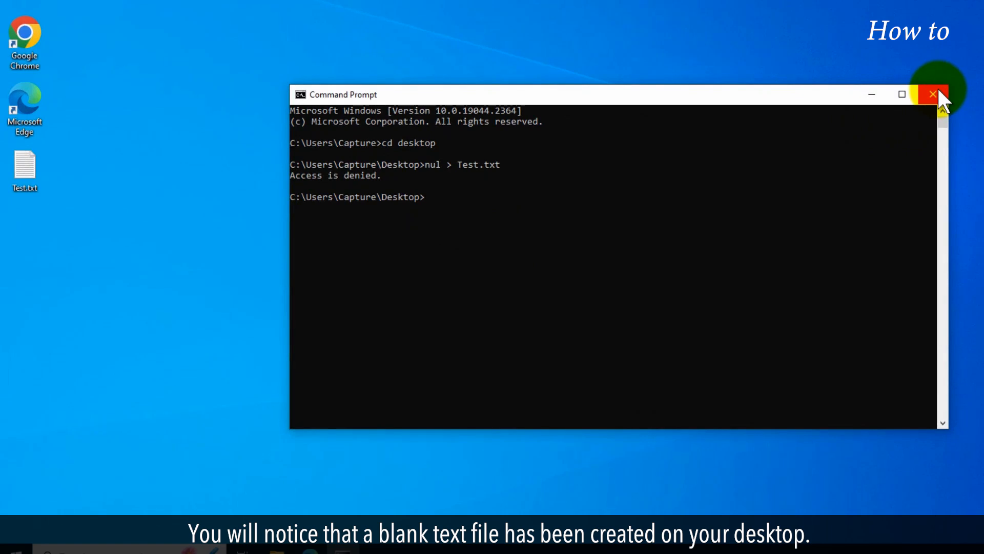
click(934, 94)
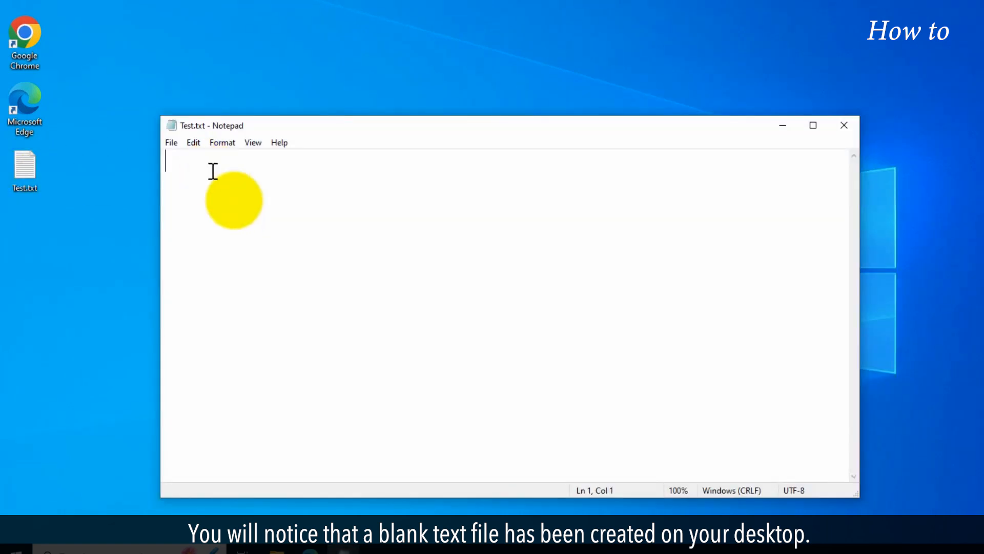
click(844, 125)
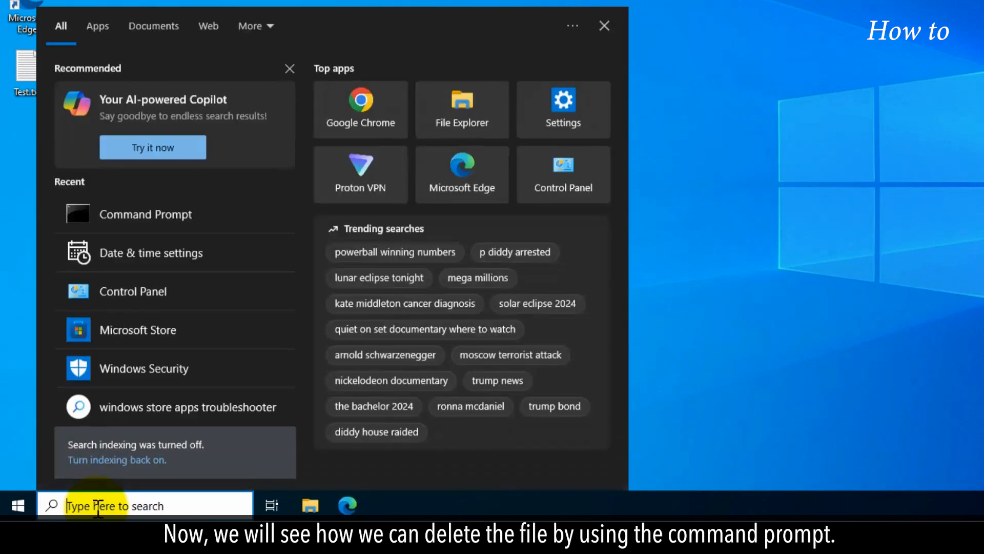
Launch a fresh Command Prompt from search and type 'cd desktop'
text(cmd)
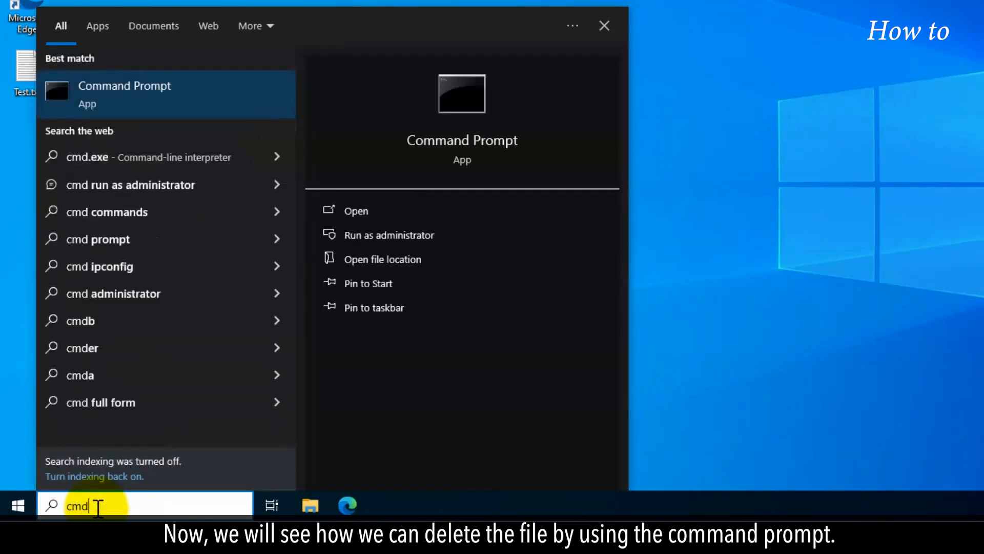
click(124, 94)
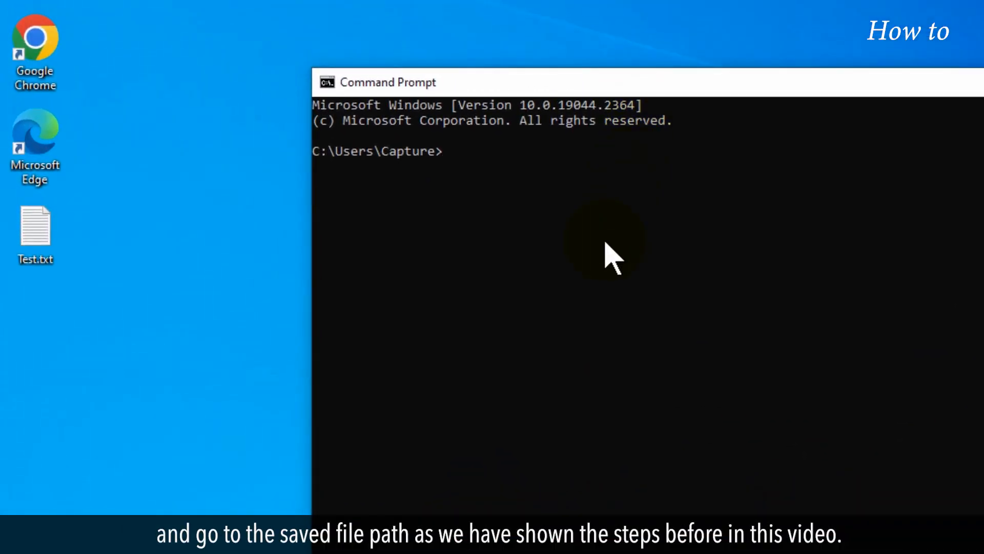
text(cd)
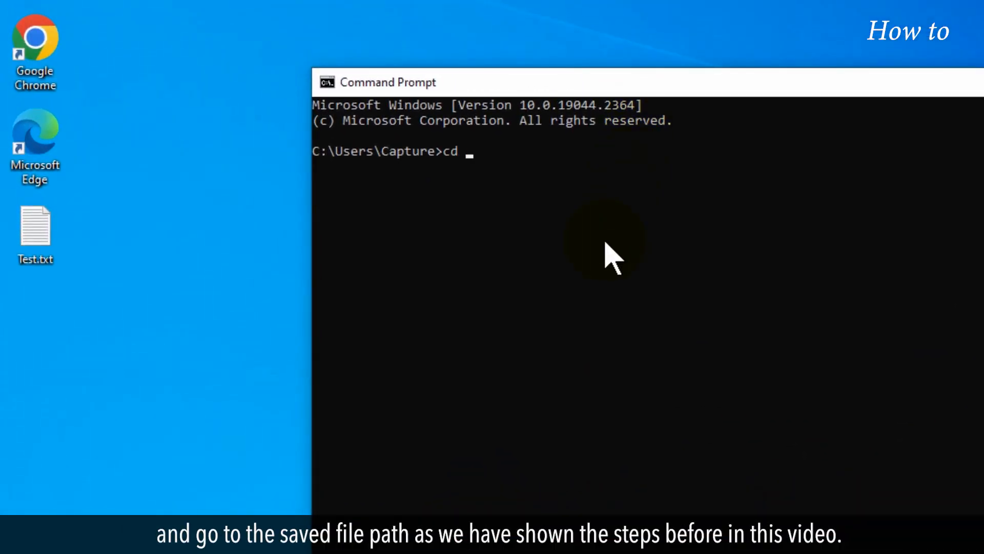
text(desktop)
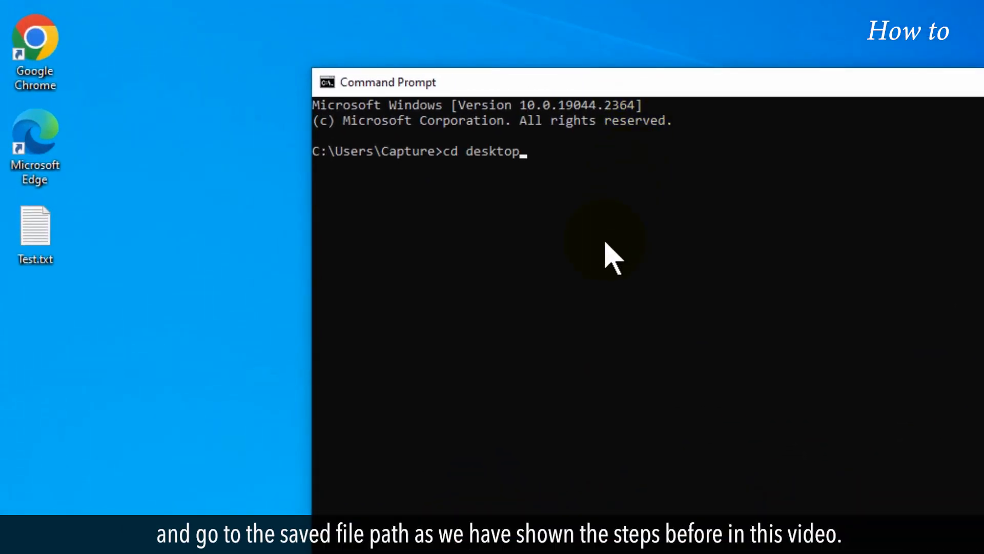
text(del Te)
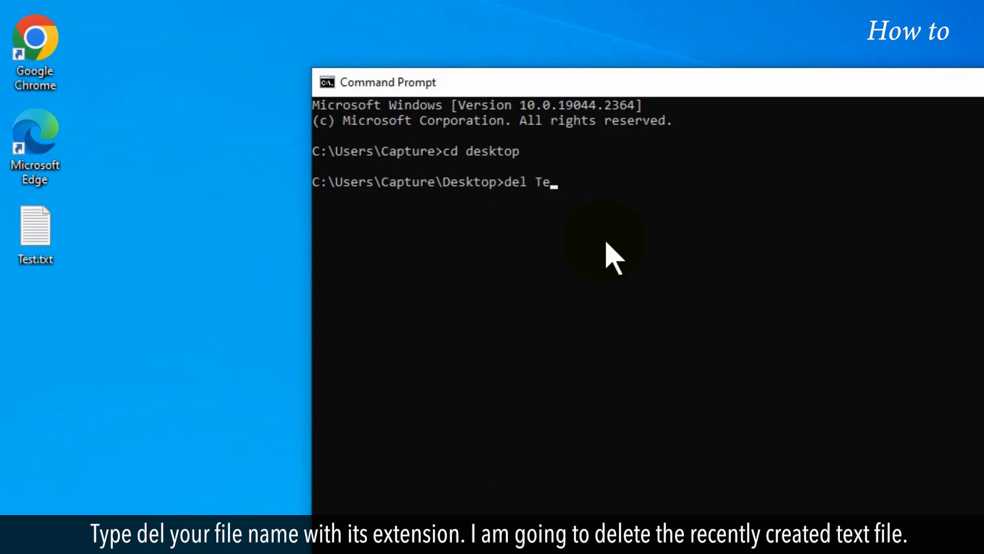
Run 'del Test.txt' to remove Test.txt from the desktop
text(st.)
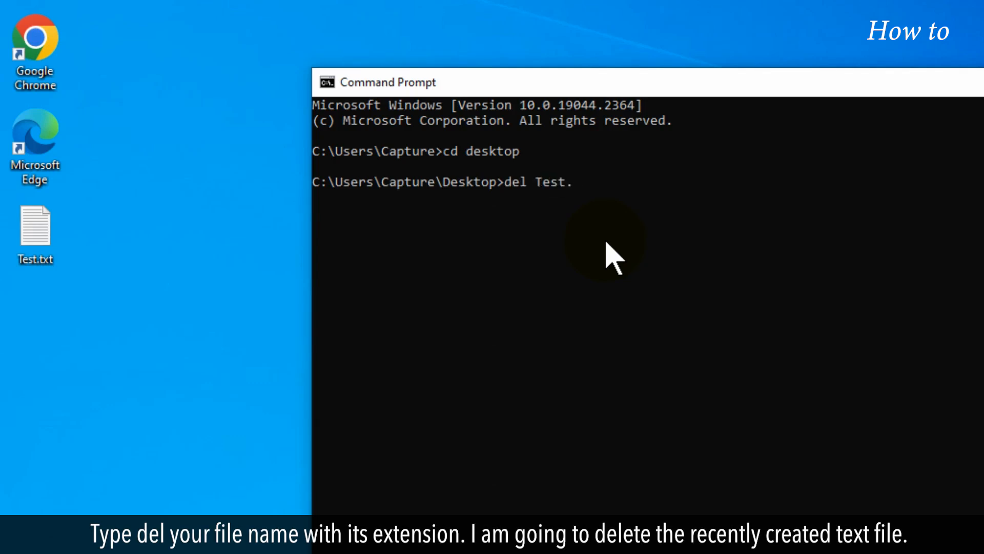
text(txt)
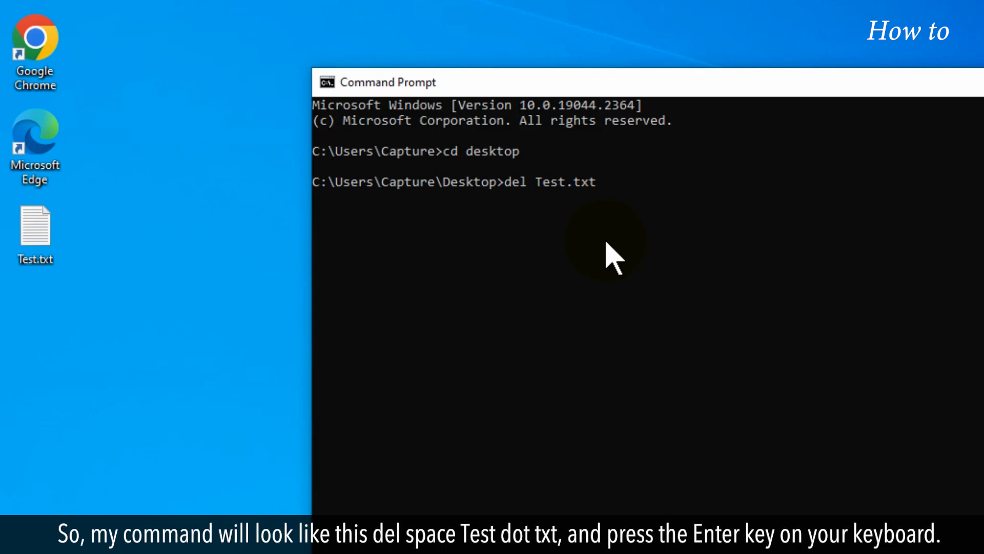
key(Enter)
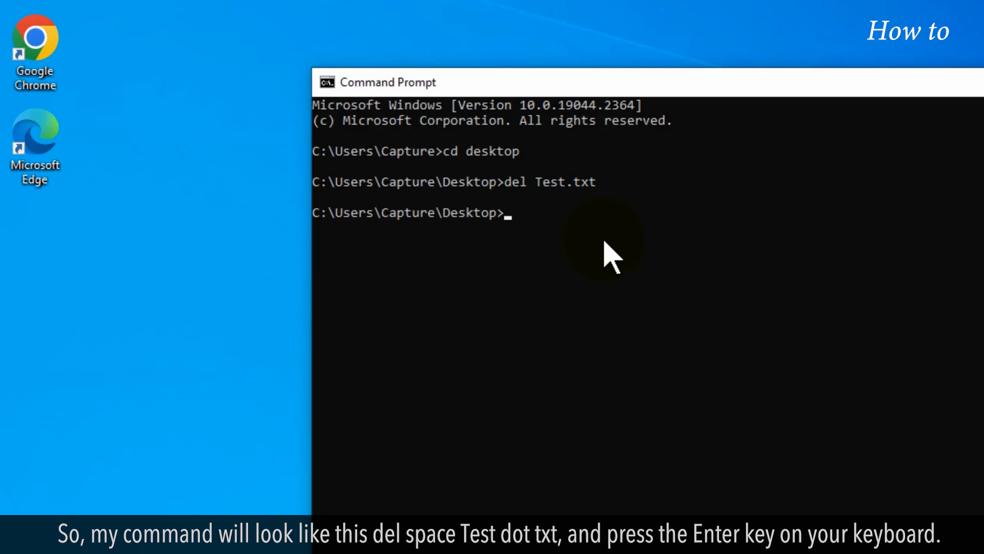
mouse_move(672, 91)
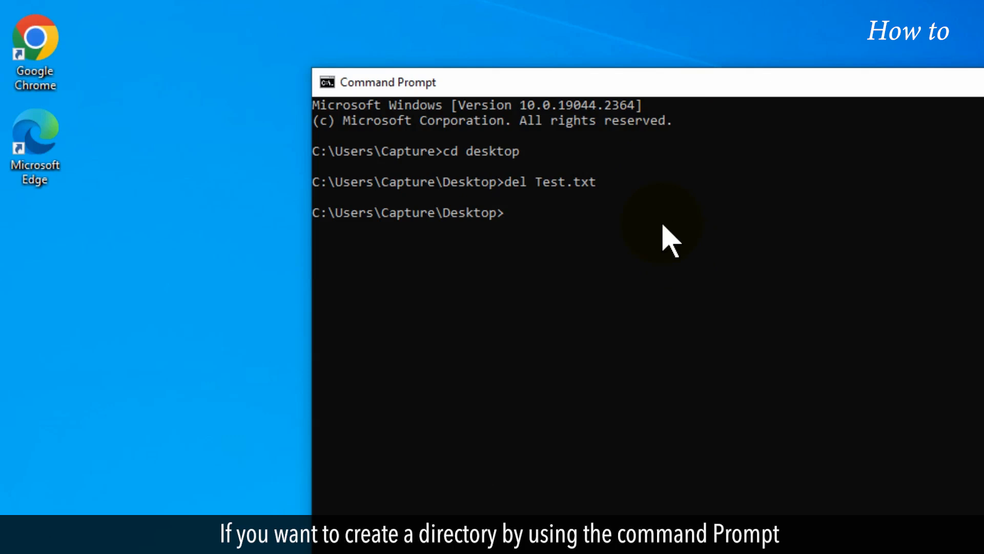
Enter 'mkdir Test' to make a Test folder on the desktop
text(mk)
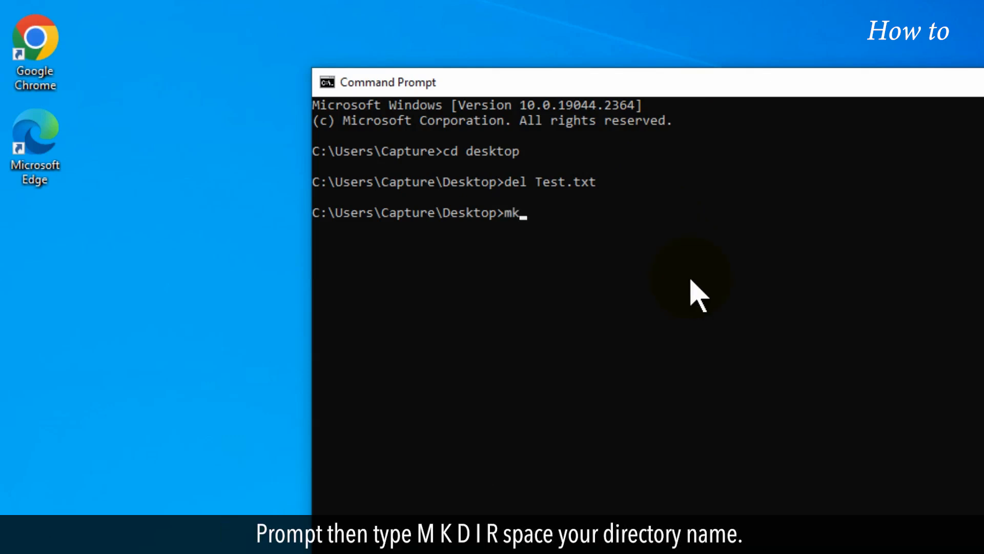
text(dir)
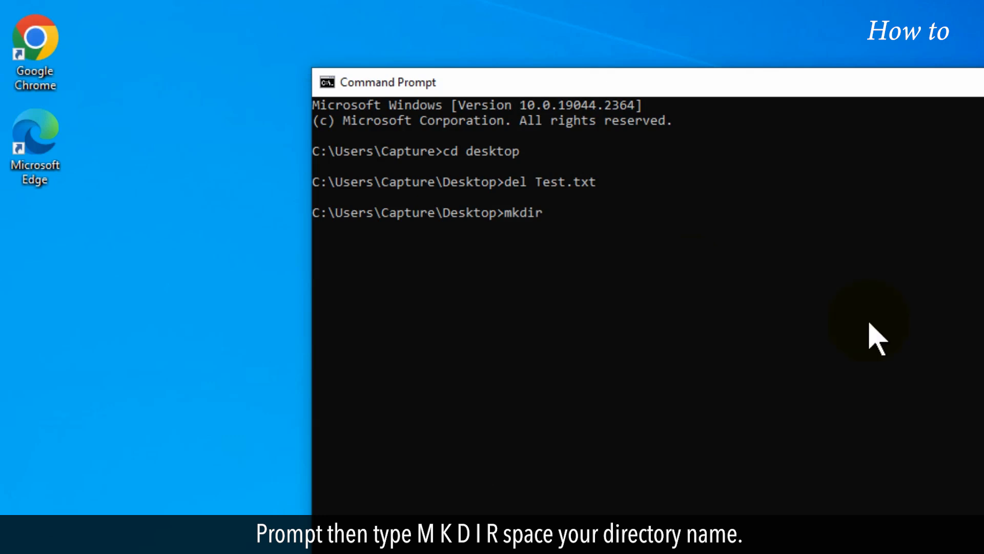
text(Test)
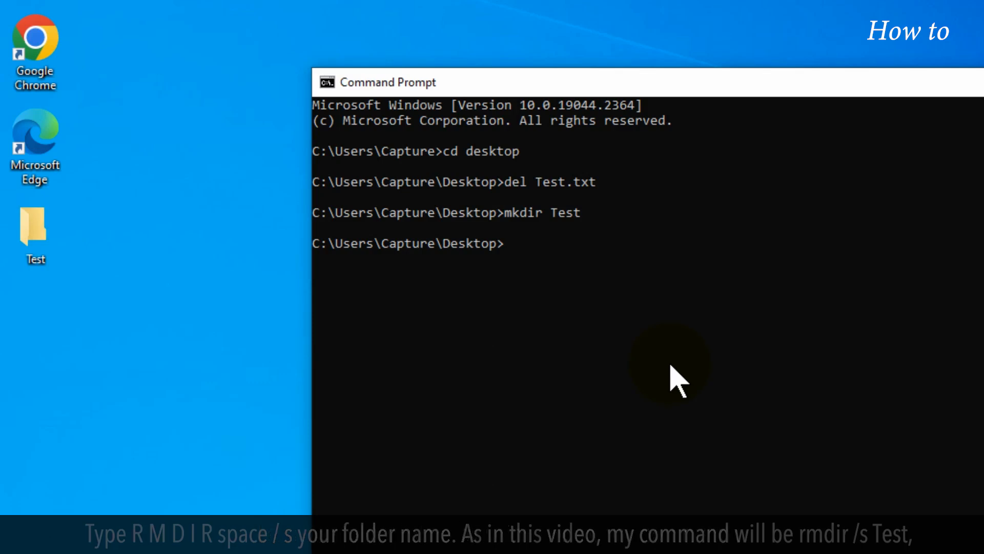
Enter 'rmdir /s Test' and type 'y' at the confirmation prompt
text(rmdir)
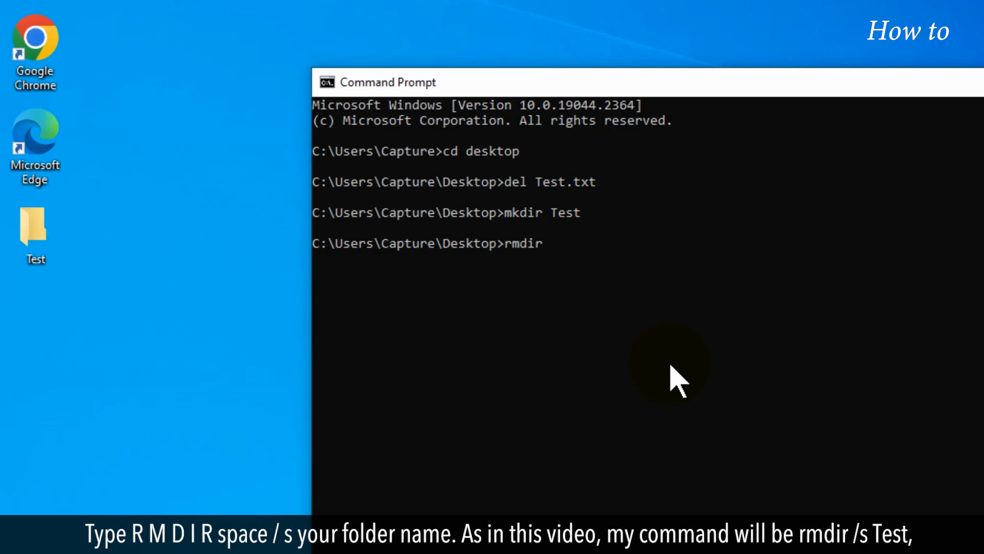
text(/)
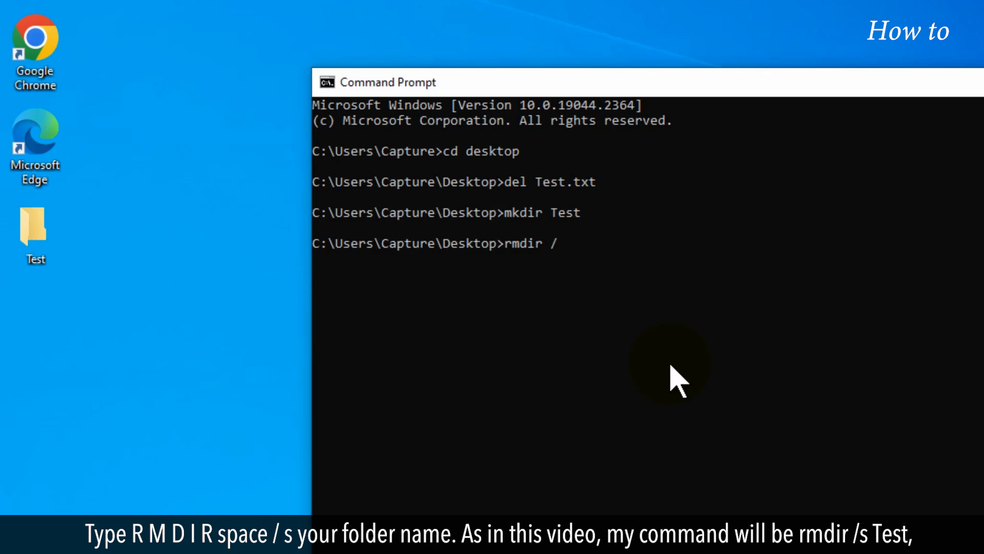
text(s)
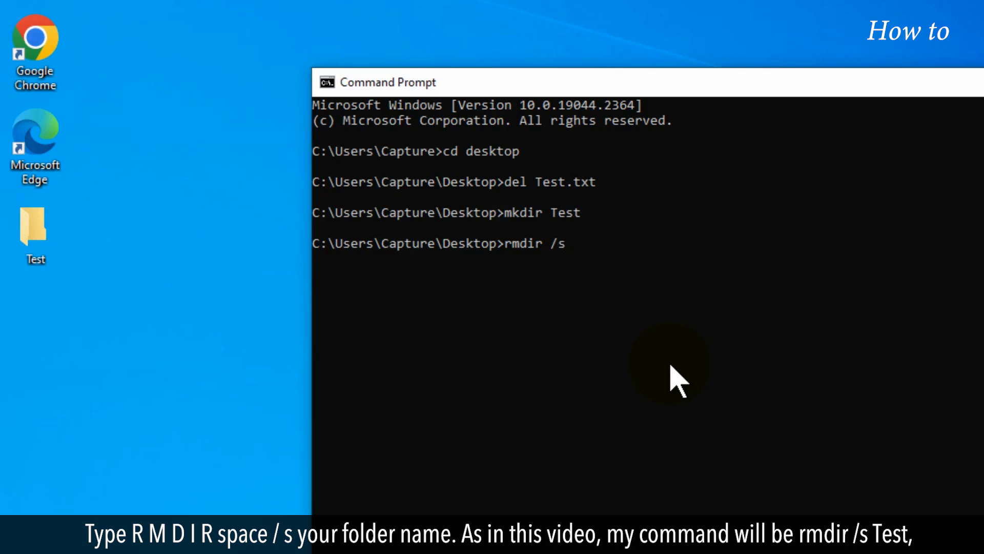
text(Test)
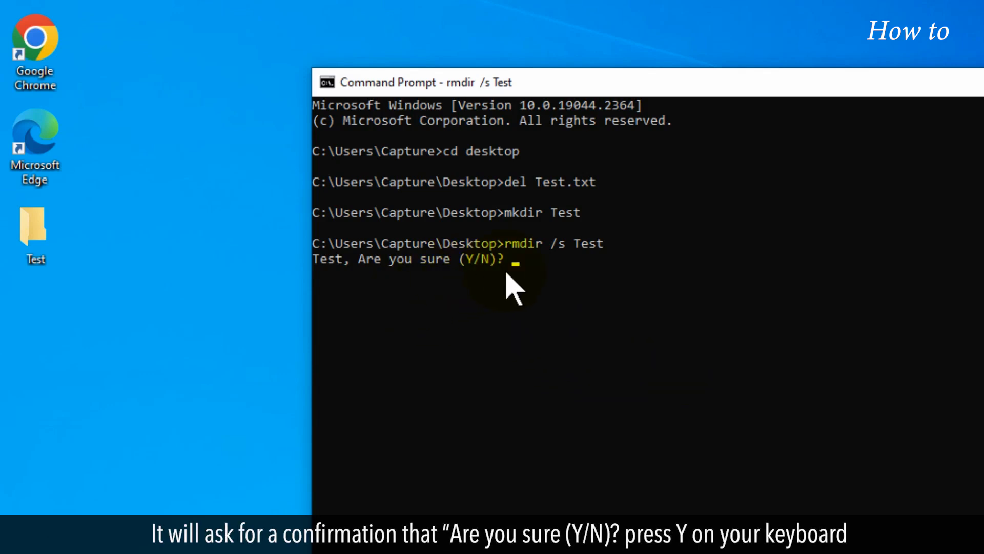
mouse_move(553, 313)
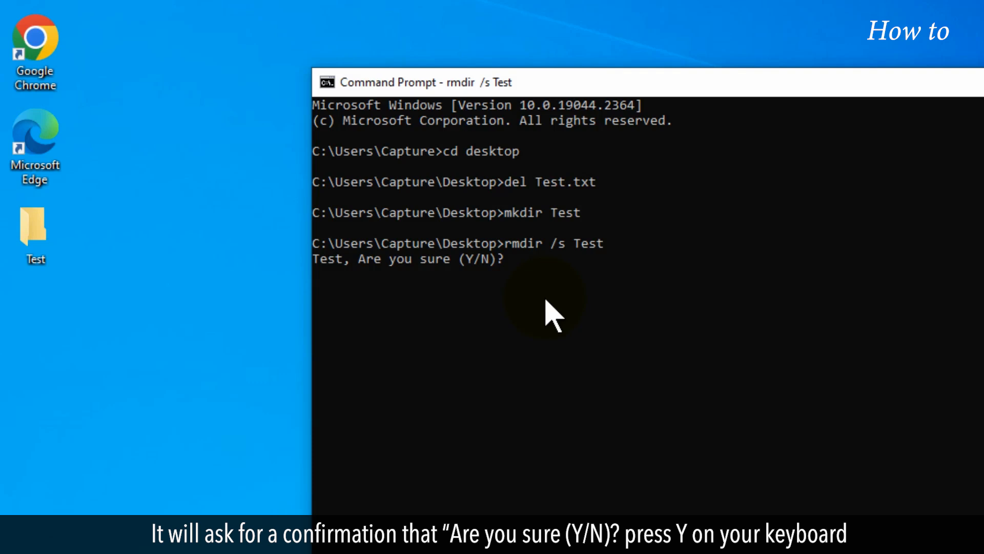
text(y)
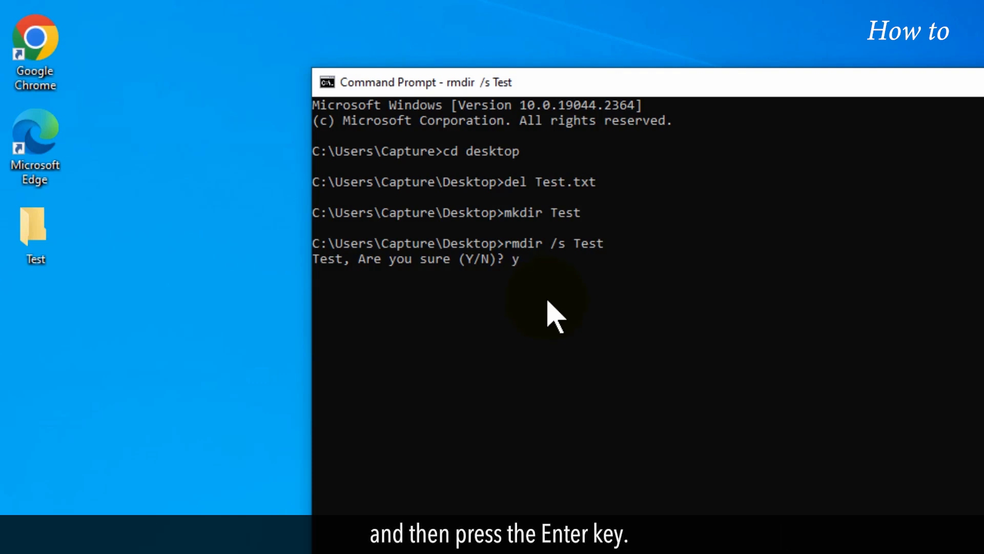